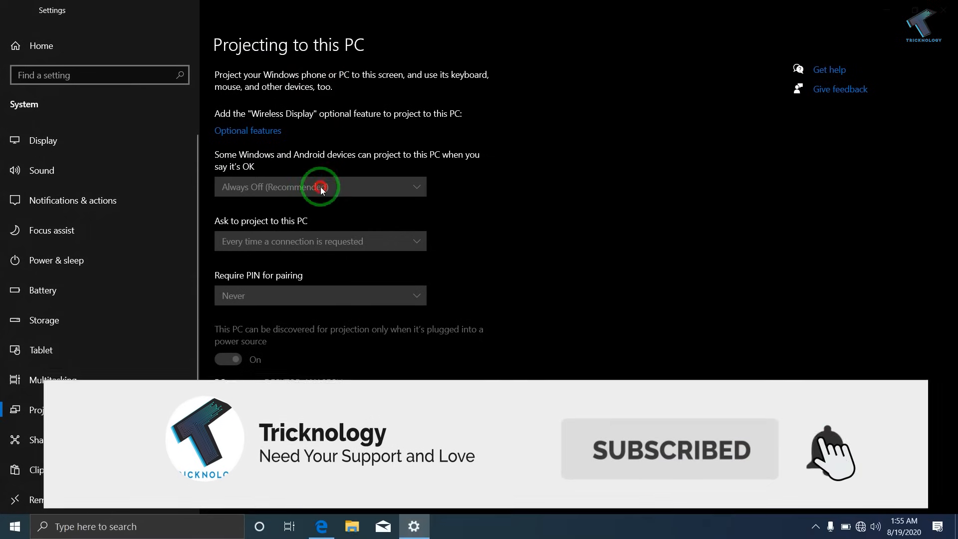
mouse_move(345, 232)
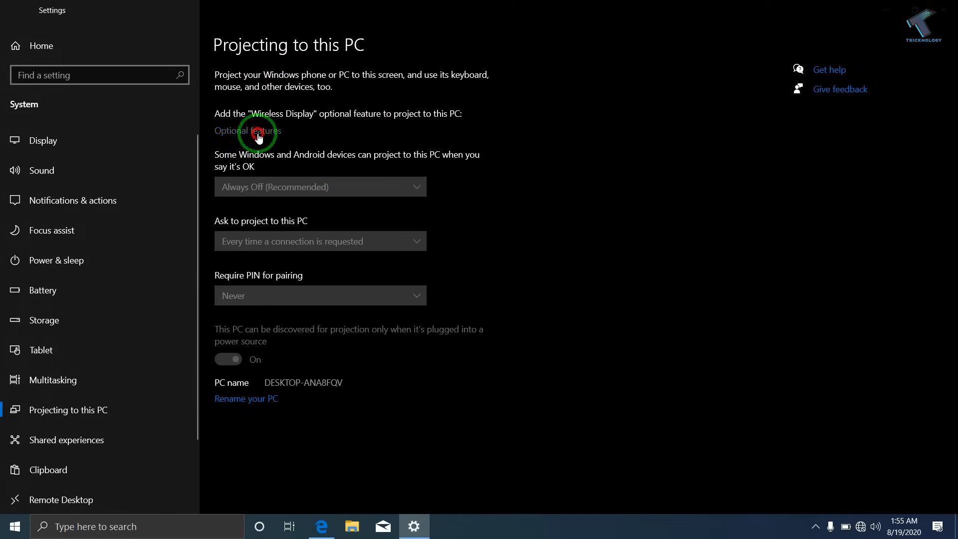
Reopen Settings from the Start menu and go to Apps & features
click(248, 131)
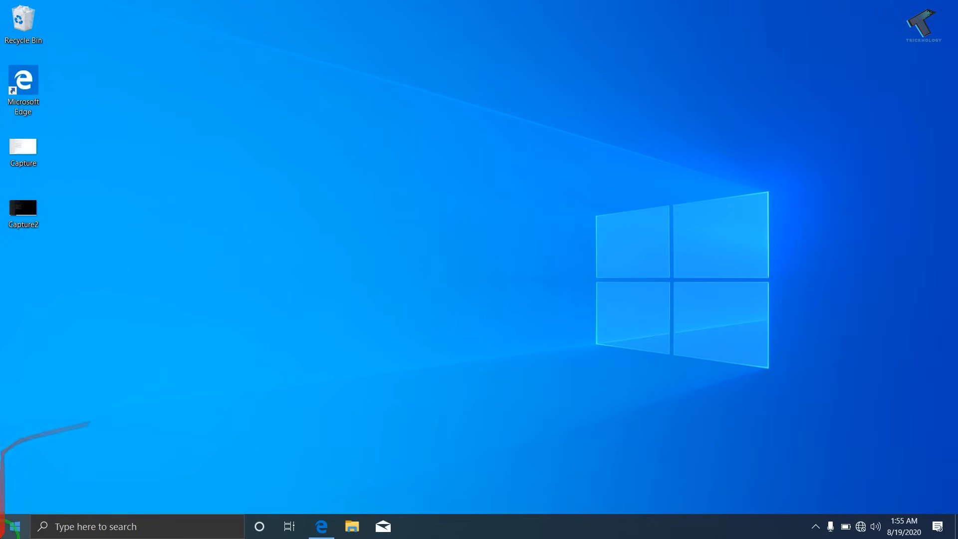
click(11, 526)
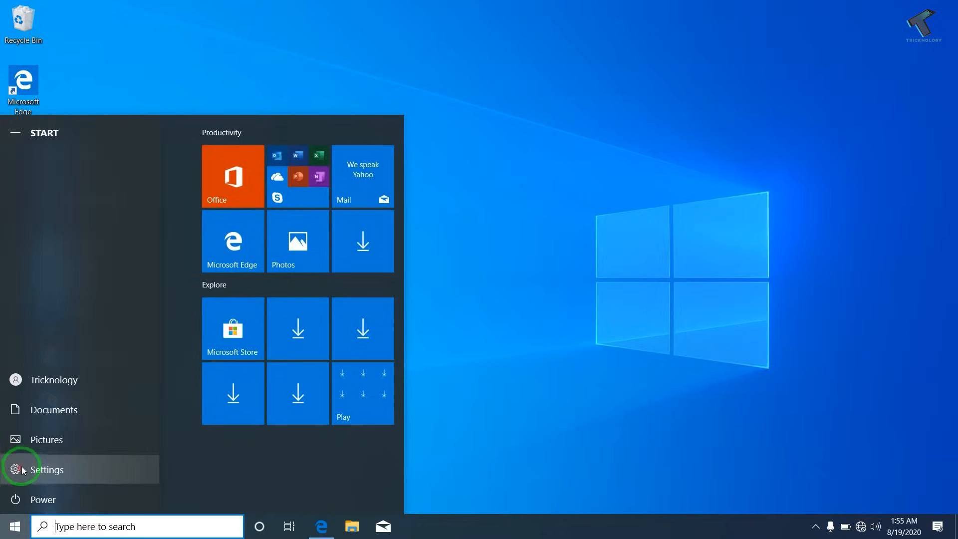
click(47, 469)
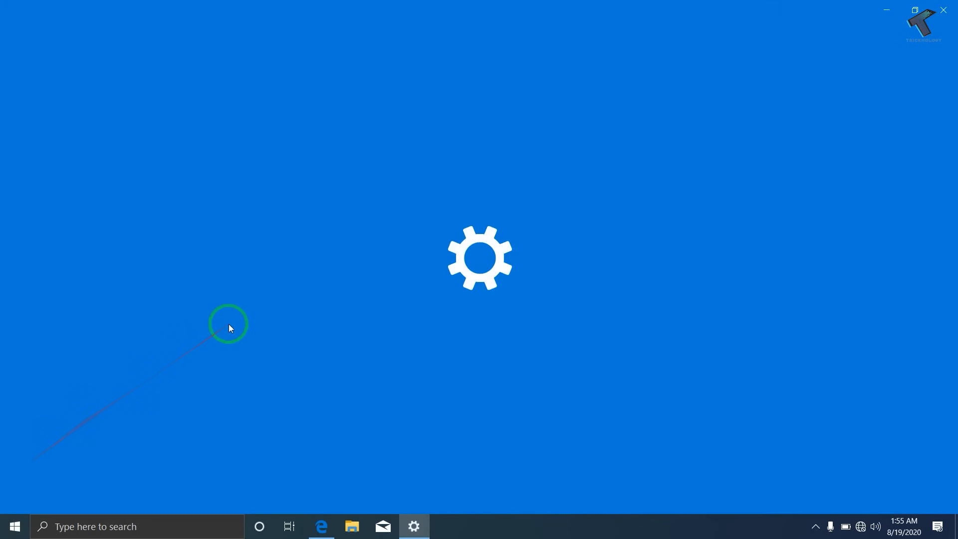
click(414, 527)
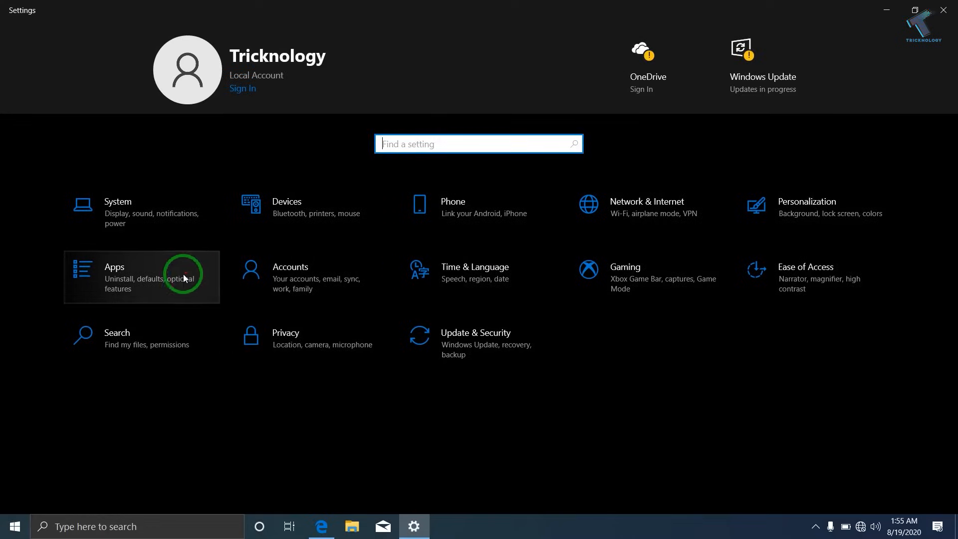
click(142, 277)
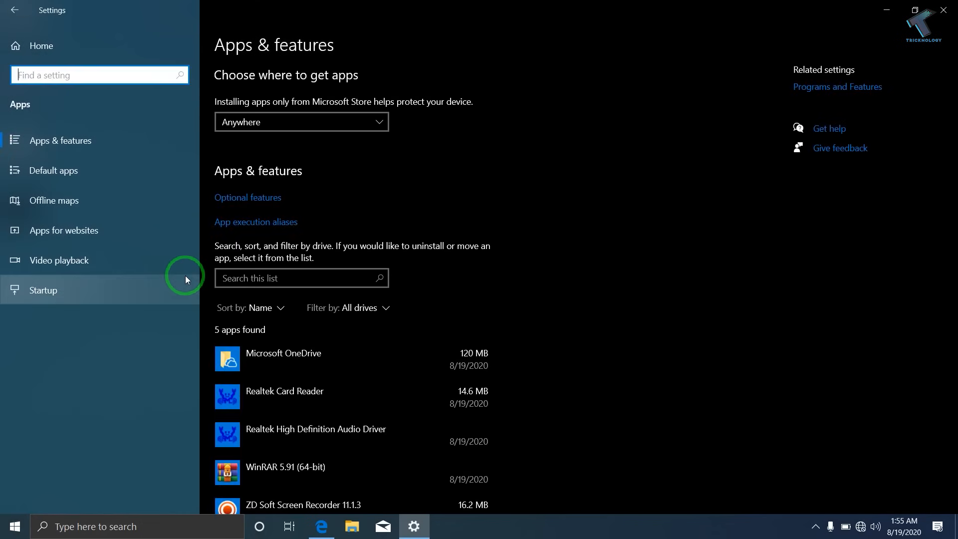
mouse_move(107, 141)
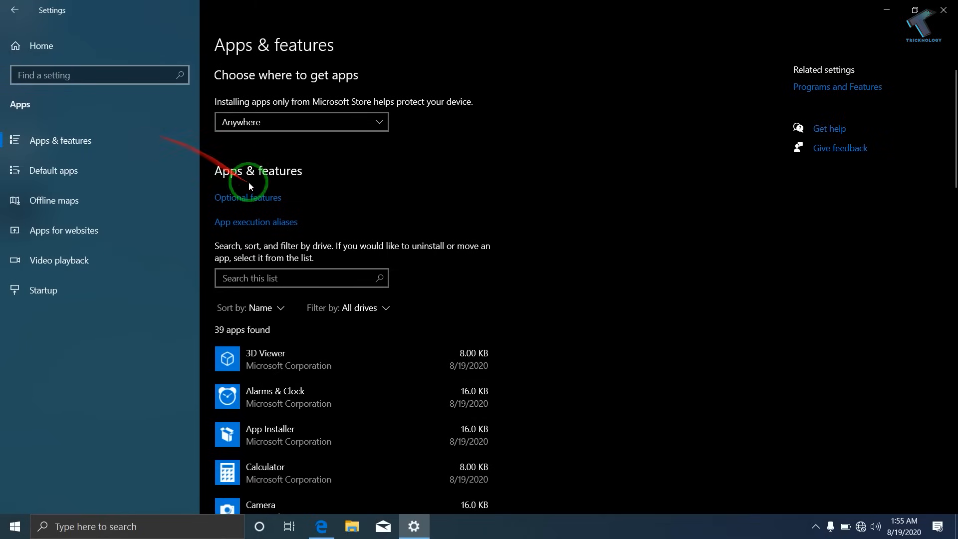
mouse_move(253, 204)
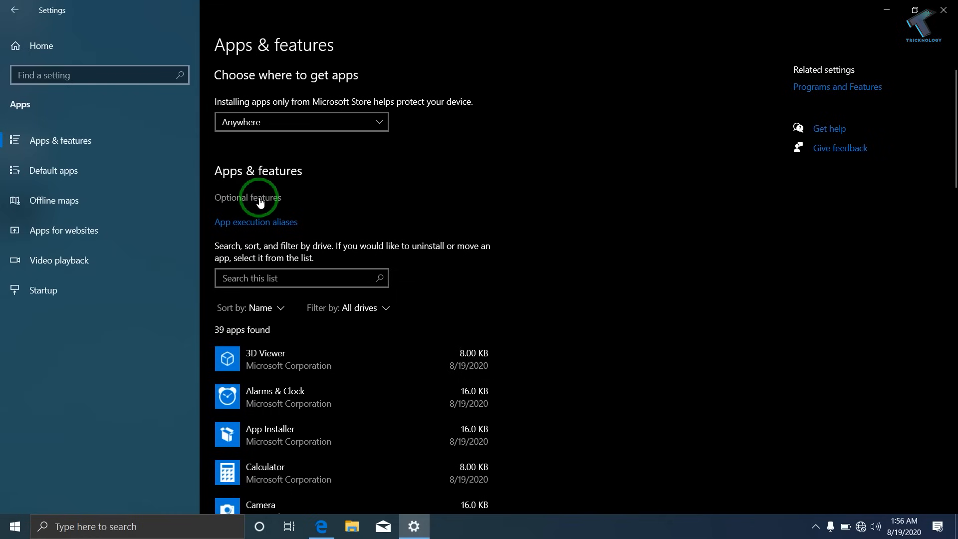
Open Optional features, search 'W' under Add a feature, and cancel the Wi-Fi prompt
click(248, 198)
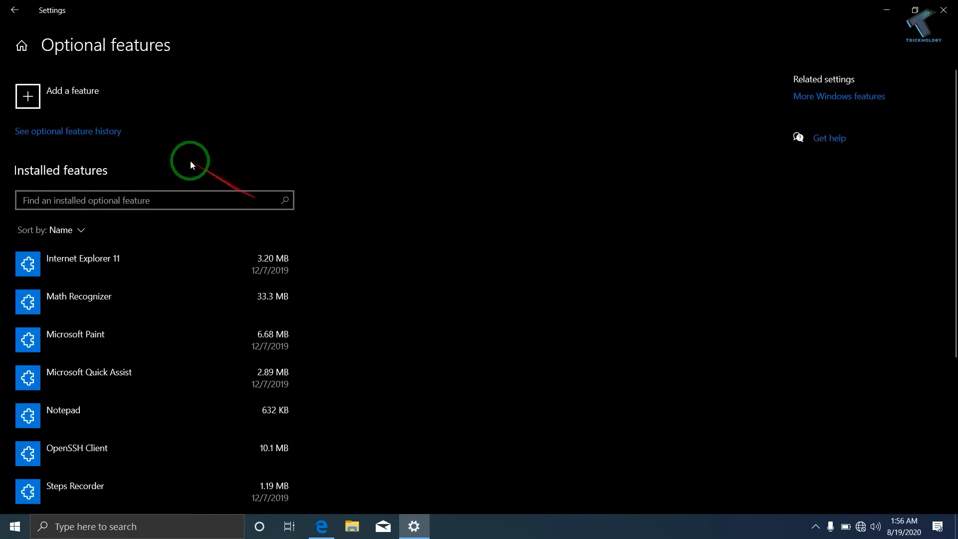
click(27, 96)
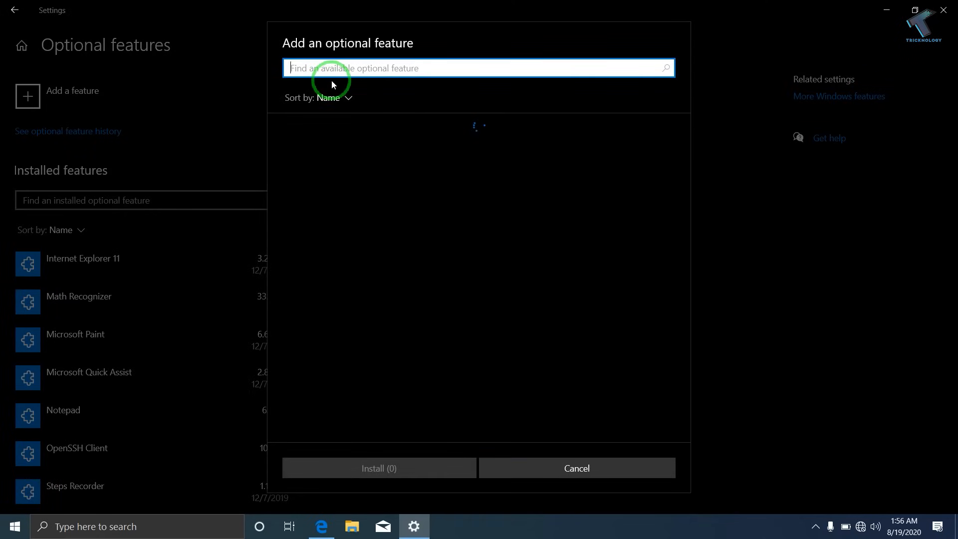
text(W)
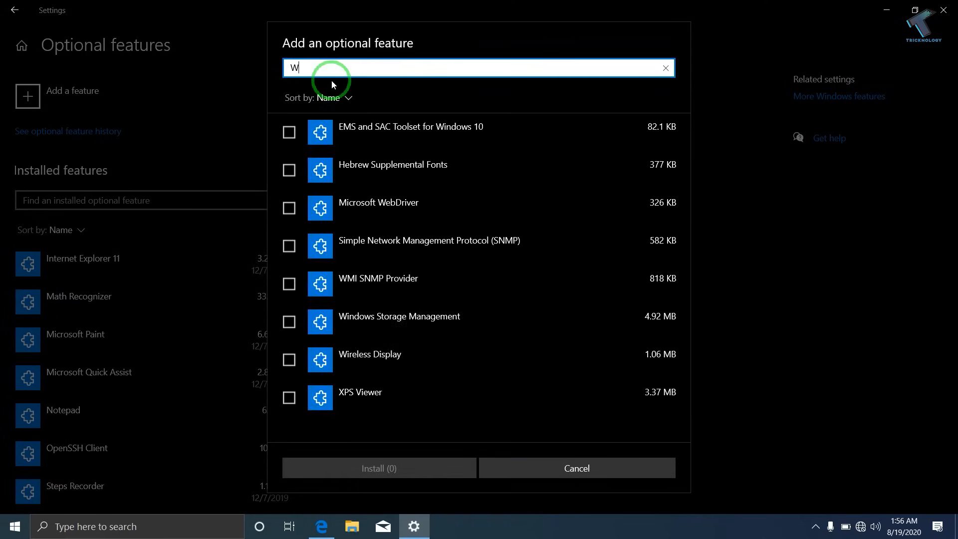
mouse_move(859, 500)
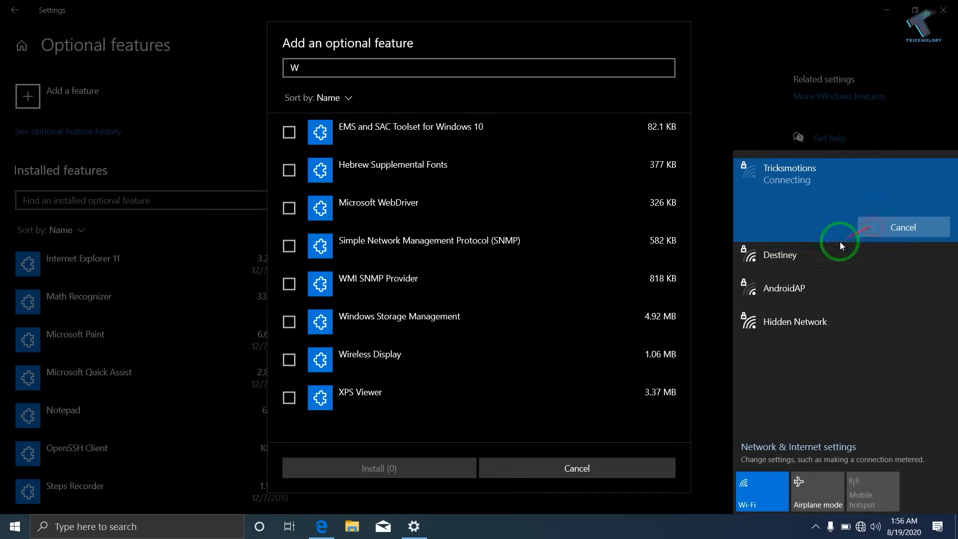
click(576, 469)
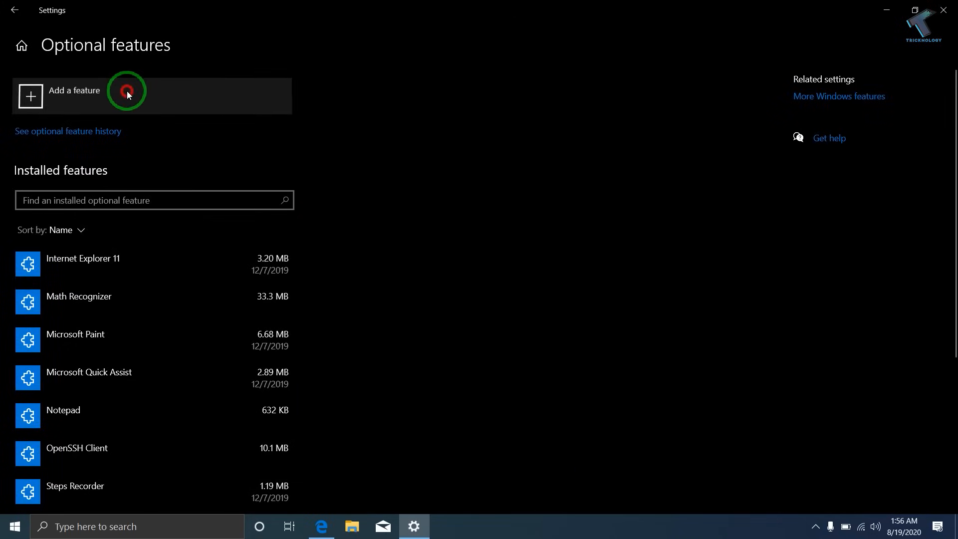
Search 'wirele' under Add a feature, tick Wireless Display, and install it
click(74, 95)
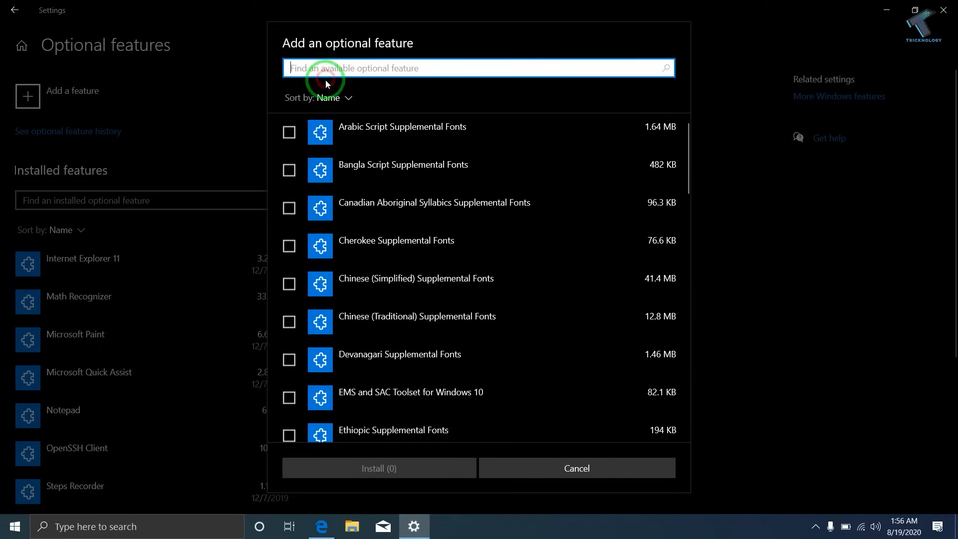
text(wir)
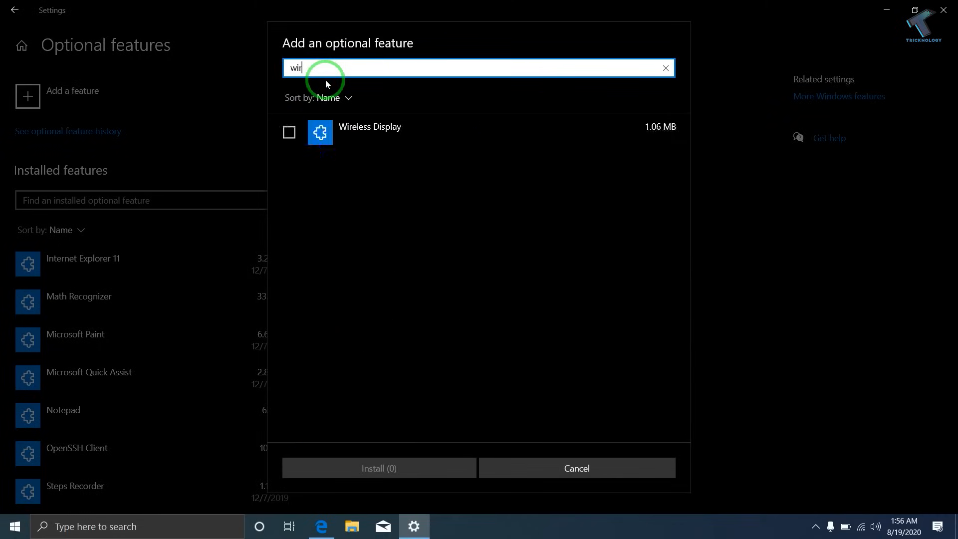
text(ele)
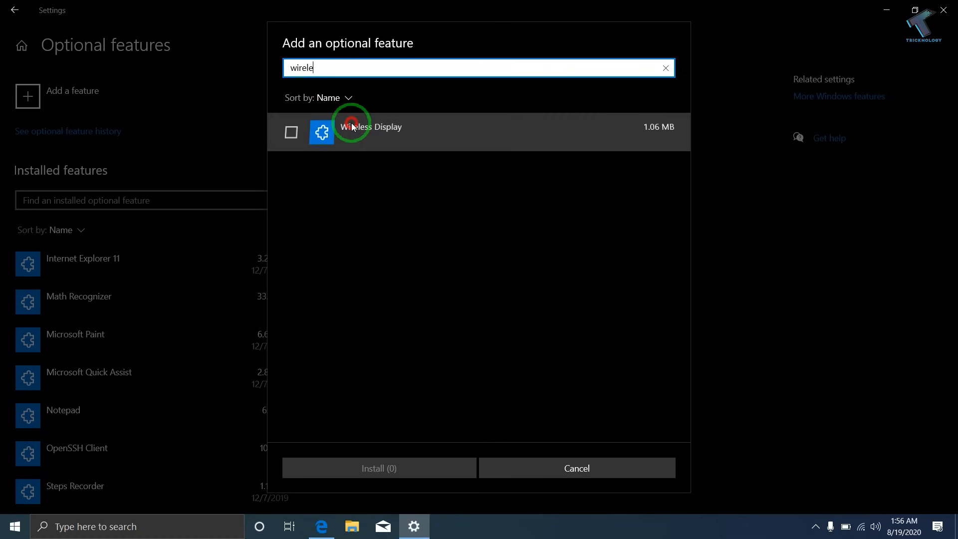
click(291, 131)
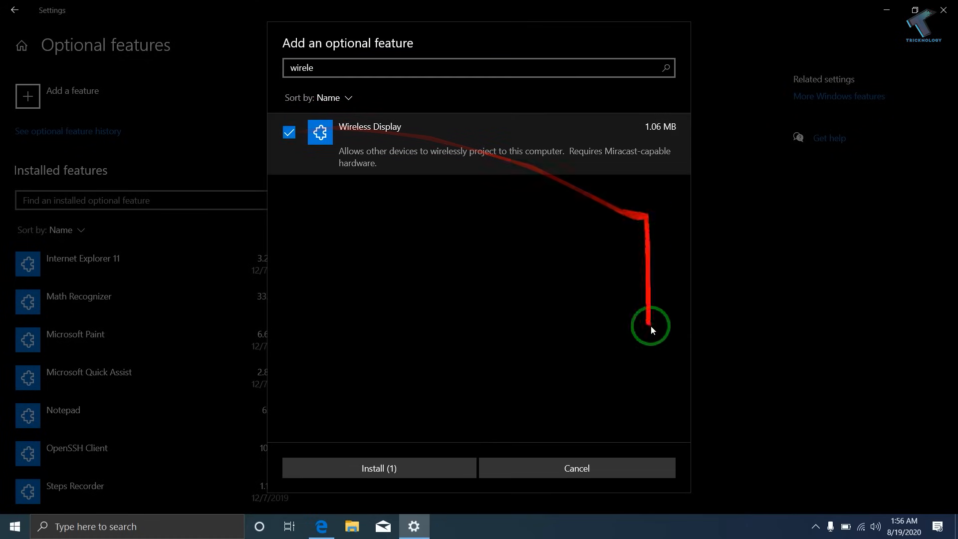
click(378, 468)
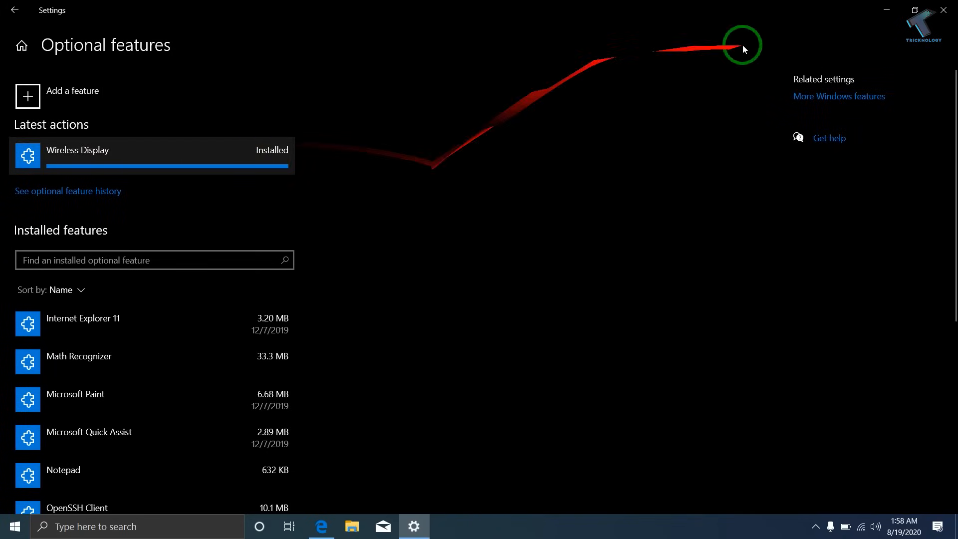
Close Windows Settings and relaunch it from the Start menu
click(943, 10)
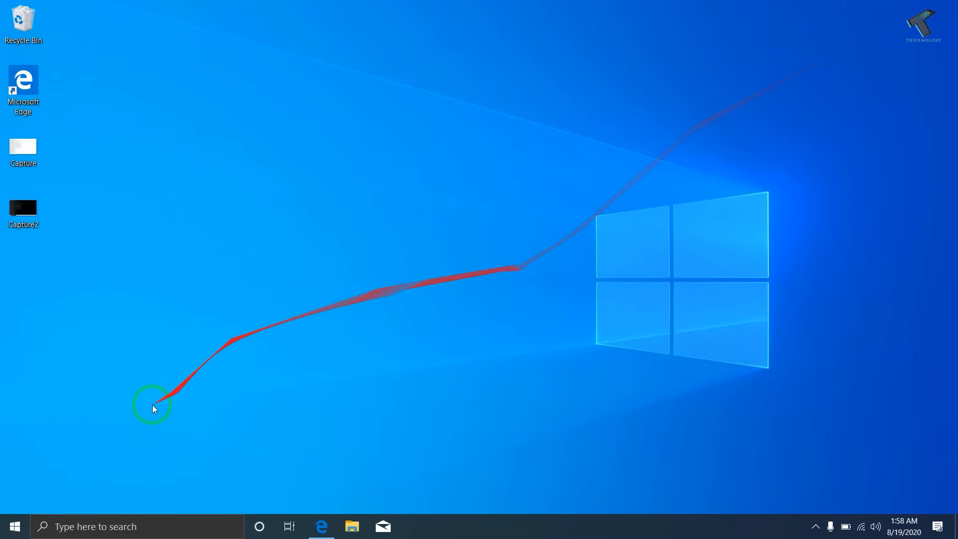
click(13, 526)
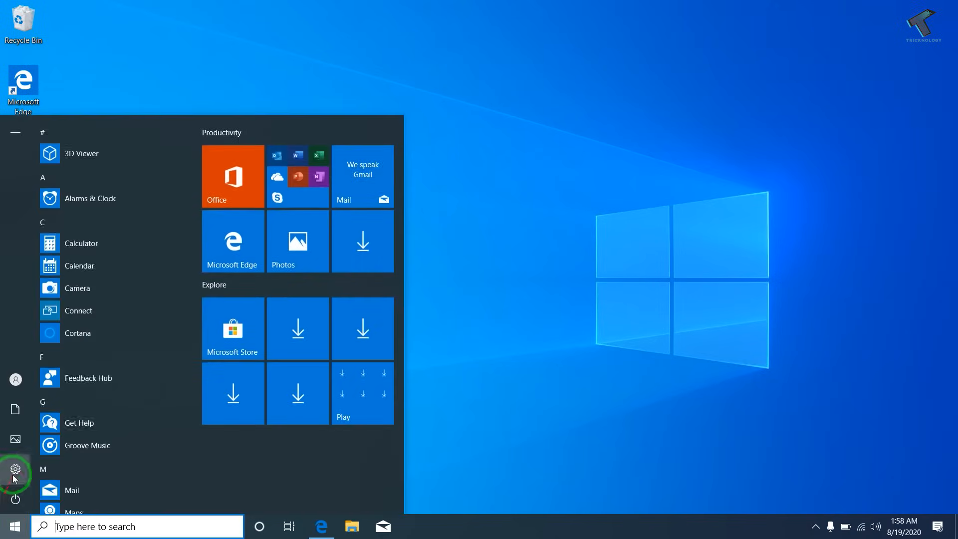
click(15, 473)
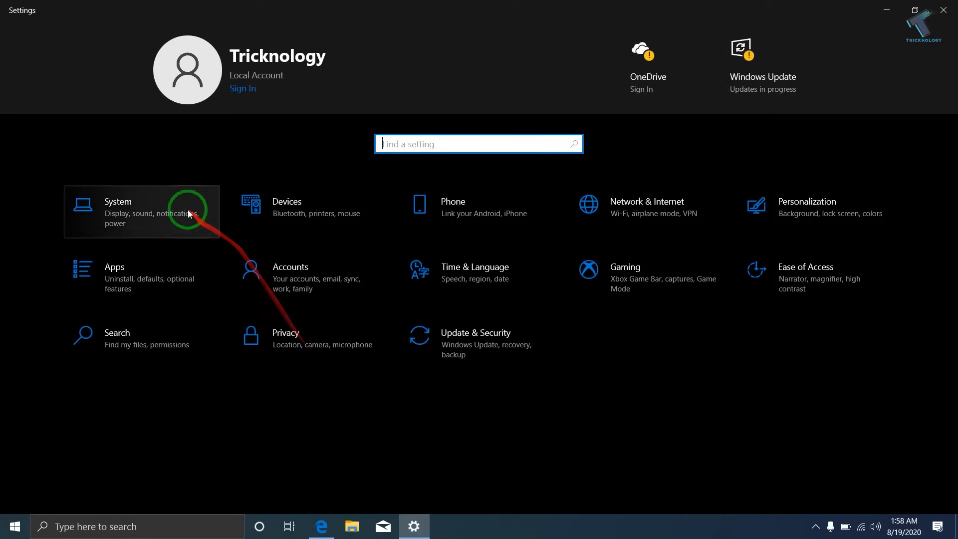
Go to System > Projecting to this PC and open the Ask to project dropdown
click(118, 211)
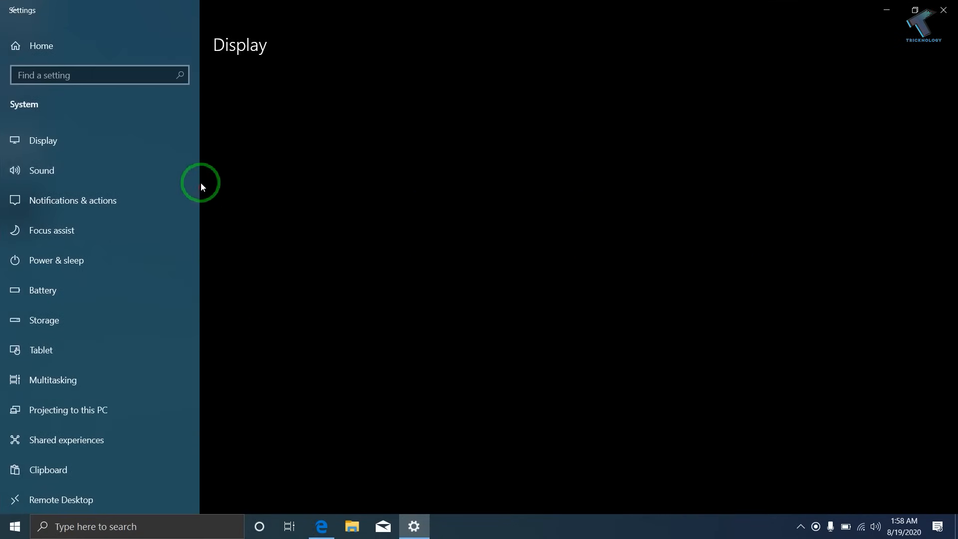
click(43, 140)
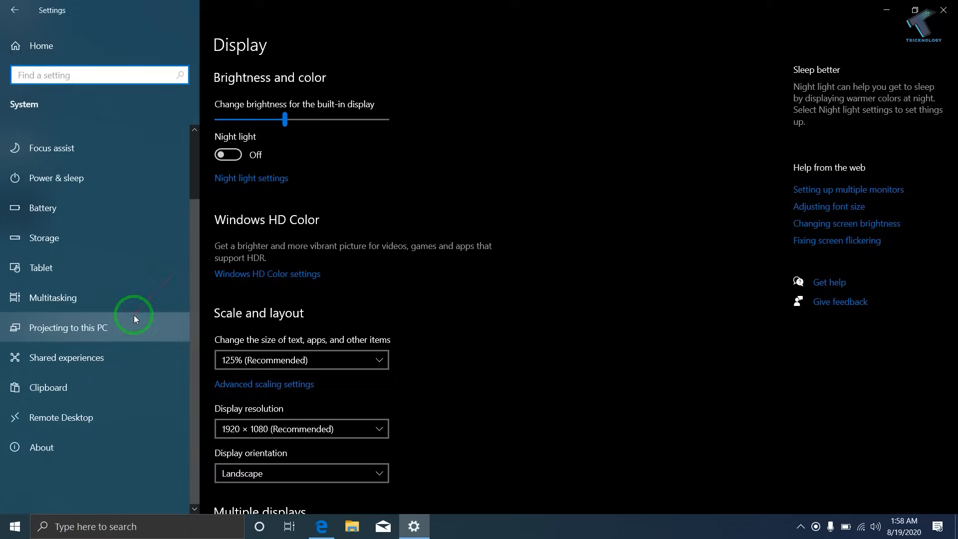
click(69, 328)
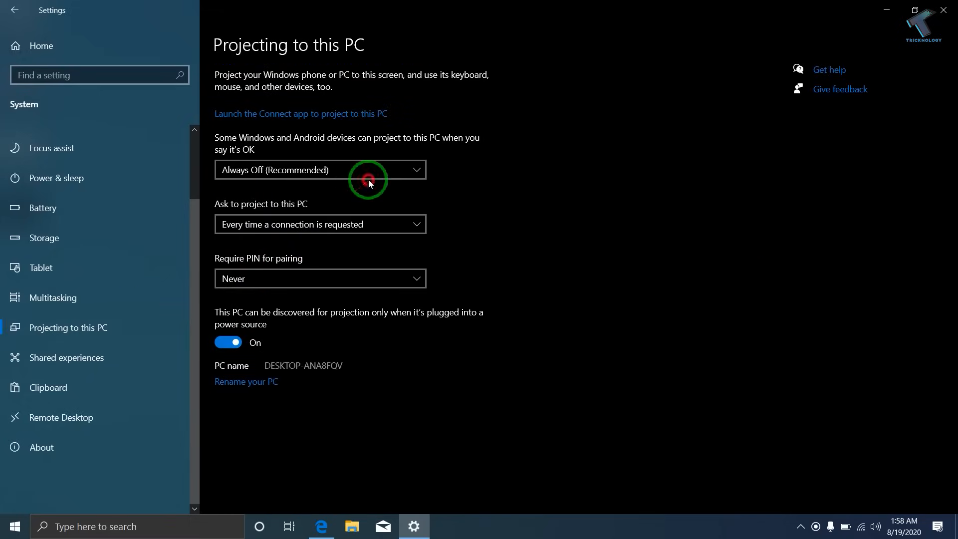
click(320, 224)
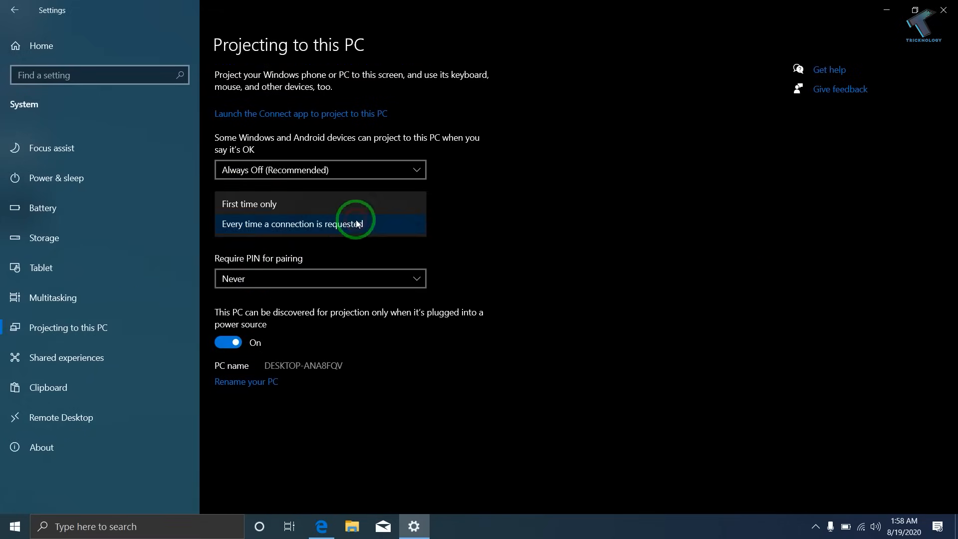